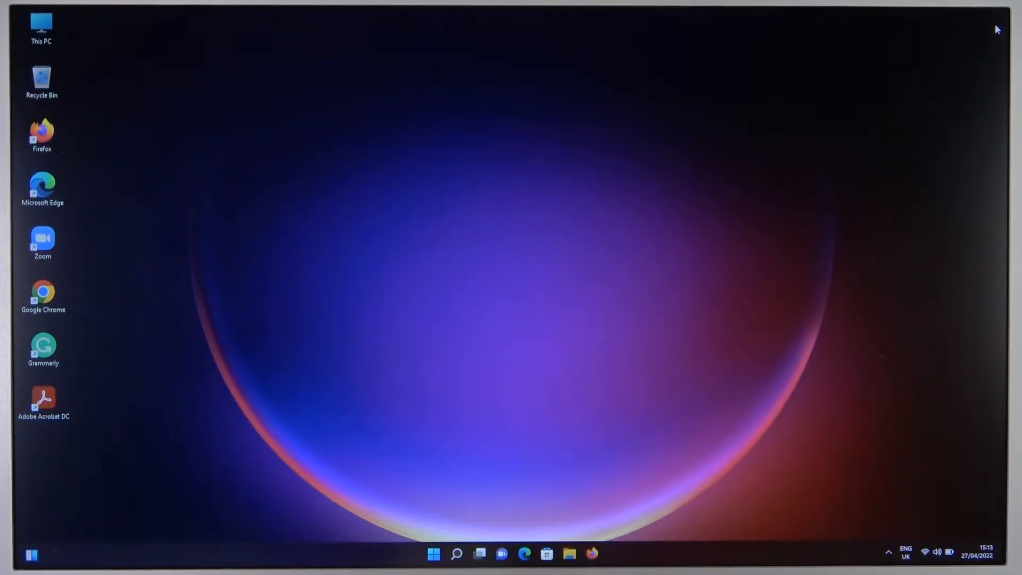
{"action": "mouse_move", "coordinate": [812, 36]}
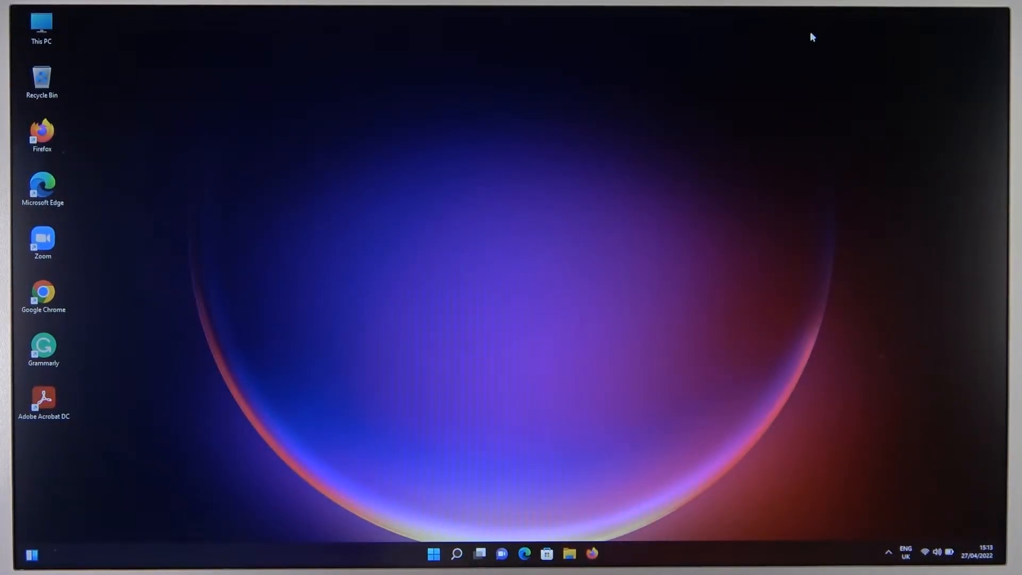
{"action": "mouse_move", "coordinate": [440, 472]}
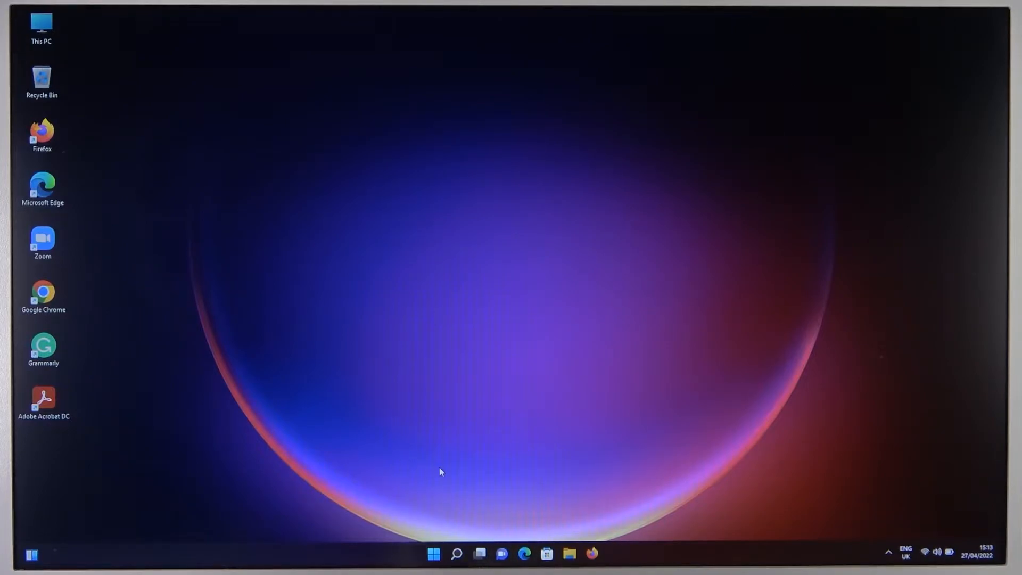
{"action": "mouse_move", "coordinate": [416, 553]}
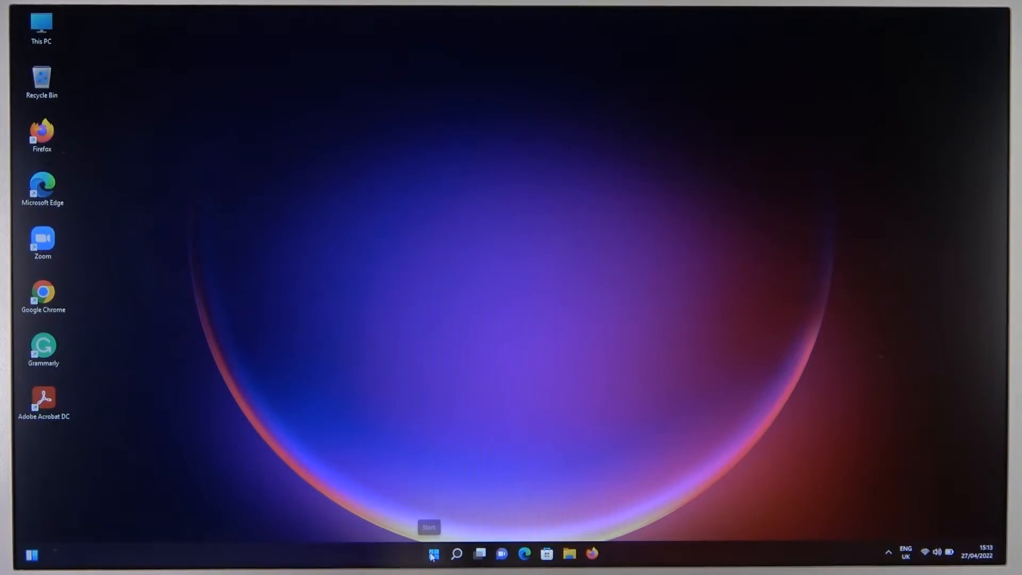
Step: Launch the Settings app from the Start menu's pinned apps
{"action": "left_click", "coordinate": [433, 554]}
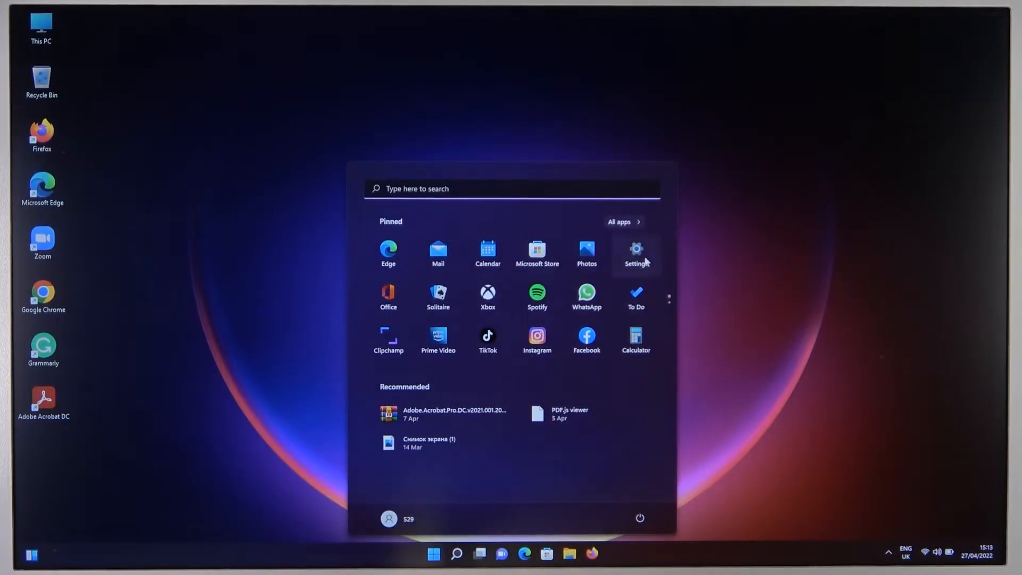
{"action": "left_click", "coordinate": [635, 249]}
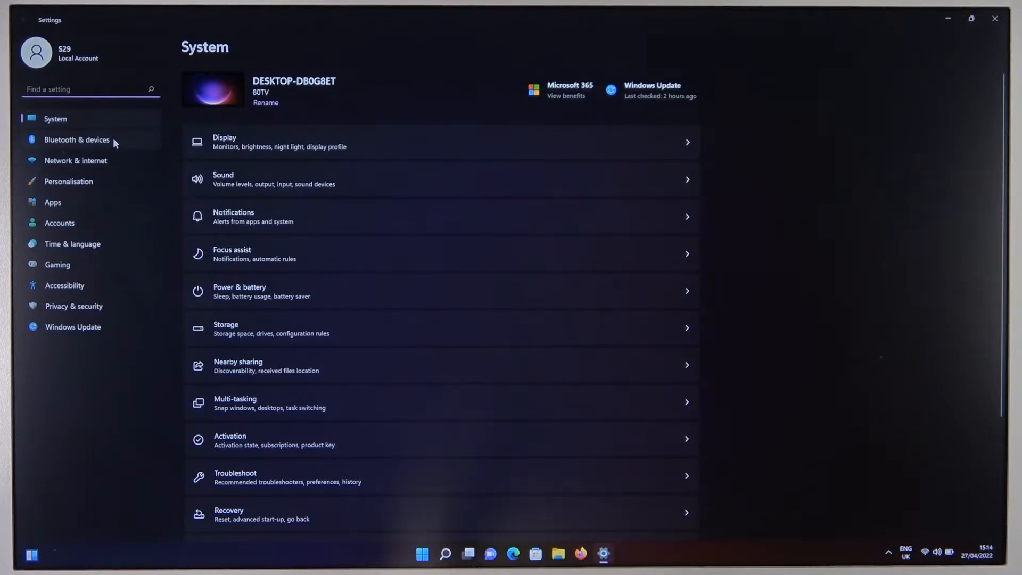
Step: Go to Bluetooth & devices and switch Bluetooth on
{"action": "left_click", "coordinate": [76, 140]}
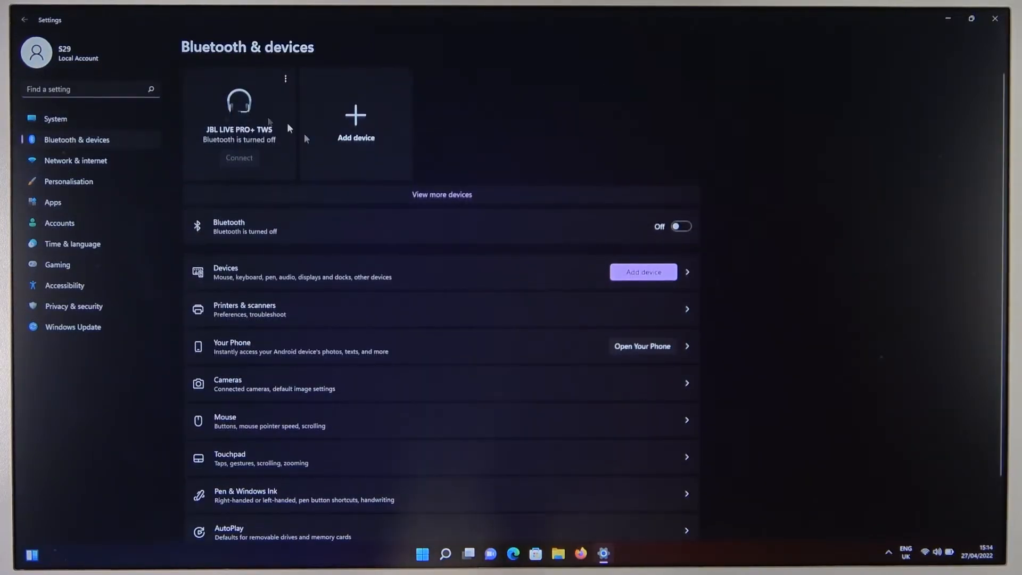
{"action": "mouse_move", "coordinate": [769, 220]}
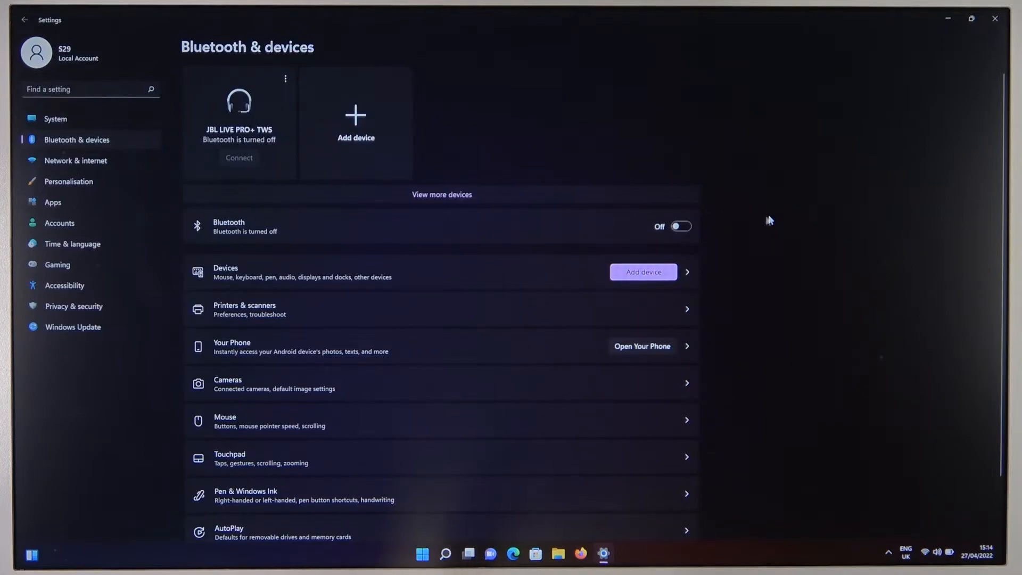
{"action": "left_click", "coordinate": [680, 226]}
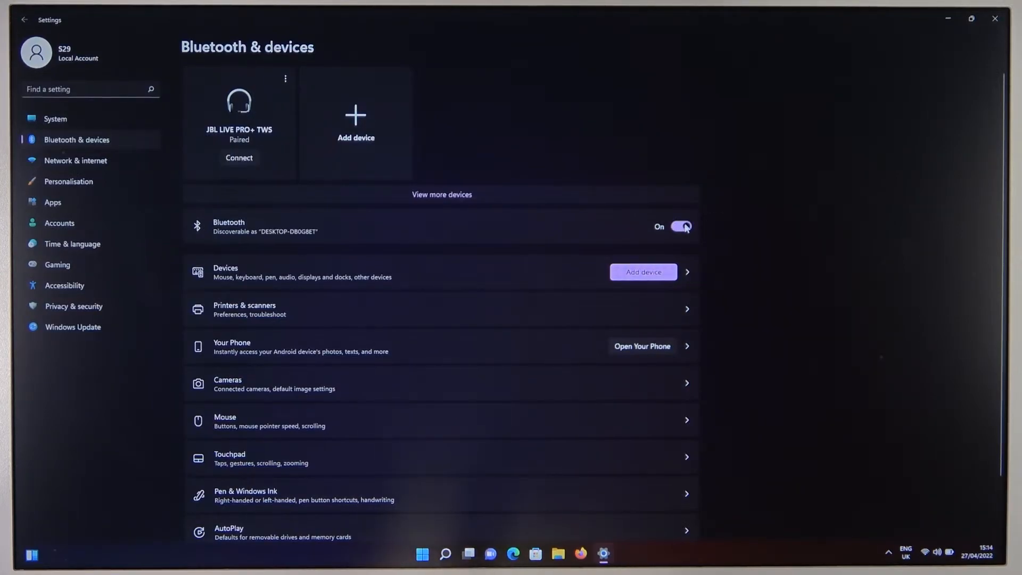
{"action": "mouse_move", "coordinate": [518, 182]}
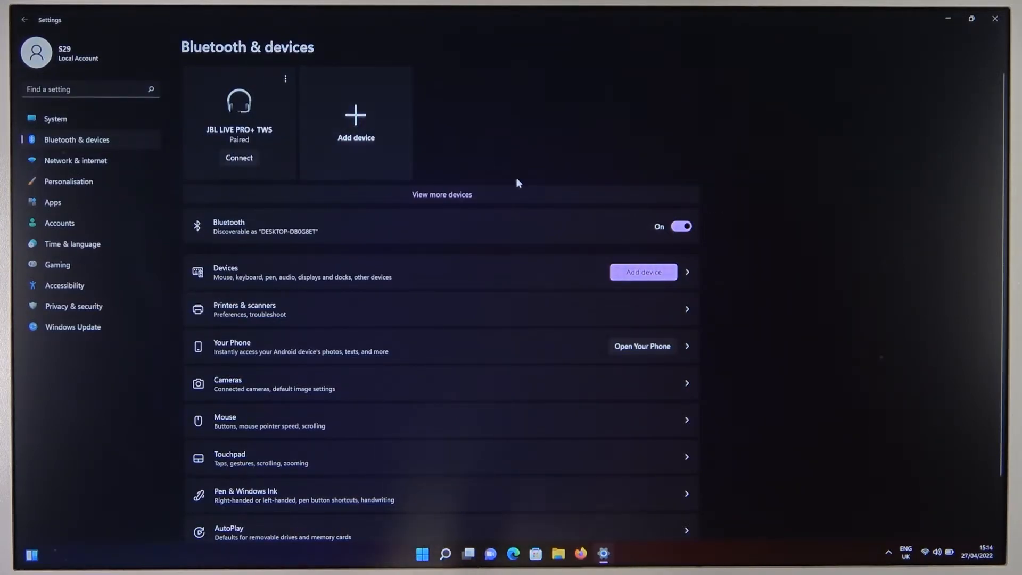
{"action": "mouse_move", "coordinate": [638, 254]}
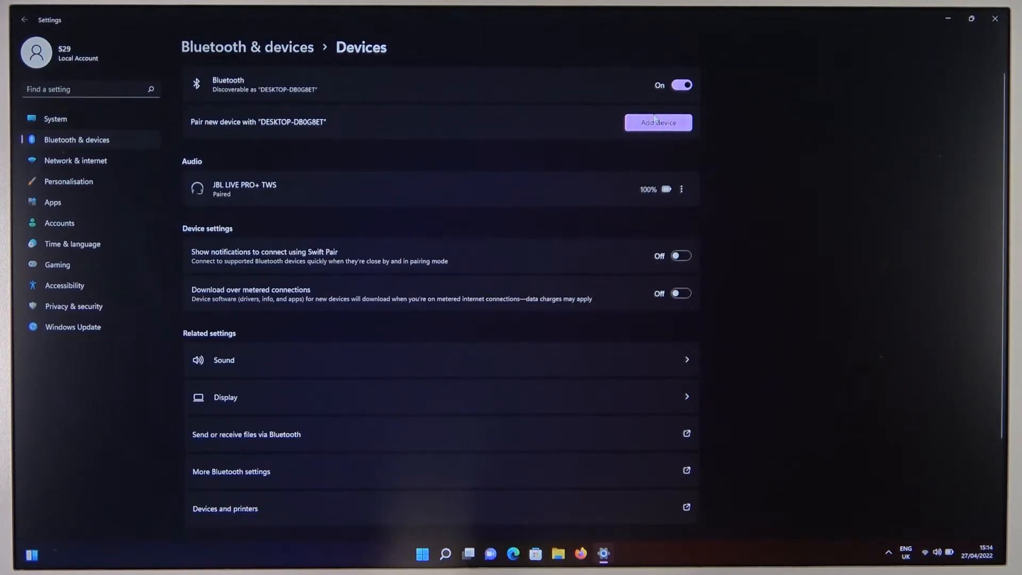
Step: Add a Bluetooth device and pair with the LG HBS-FN6 earbuds from nearby devices
{"action": "left_click", "coordinate": [657, 122]}
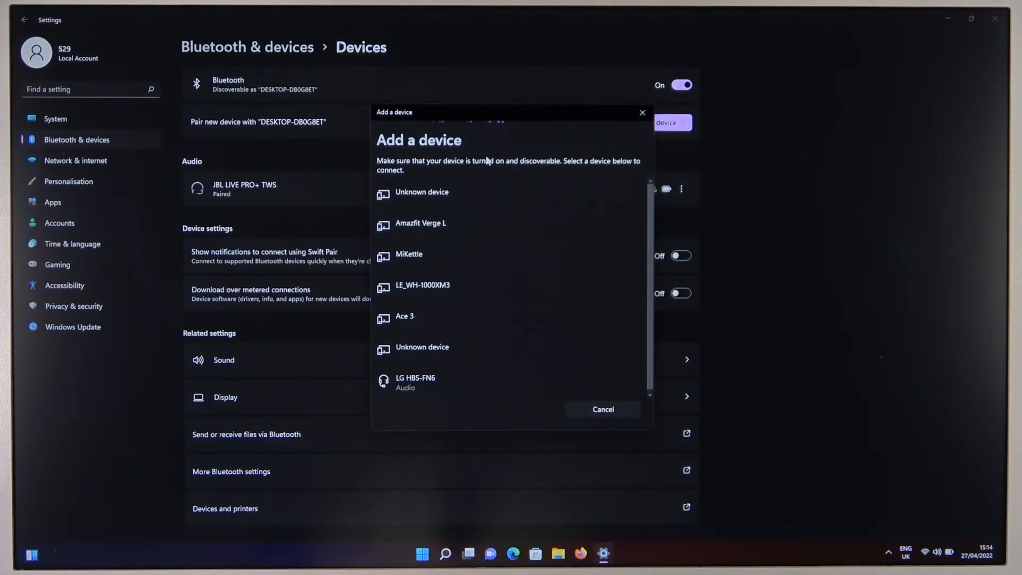
{"action": "mouse_move", "coordinate": [438, 409]}
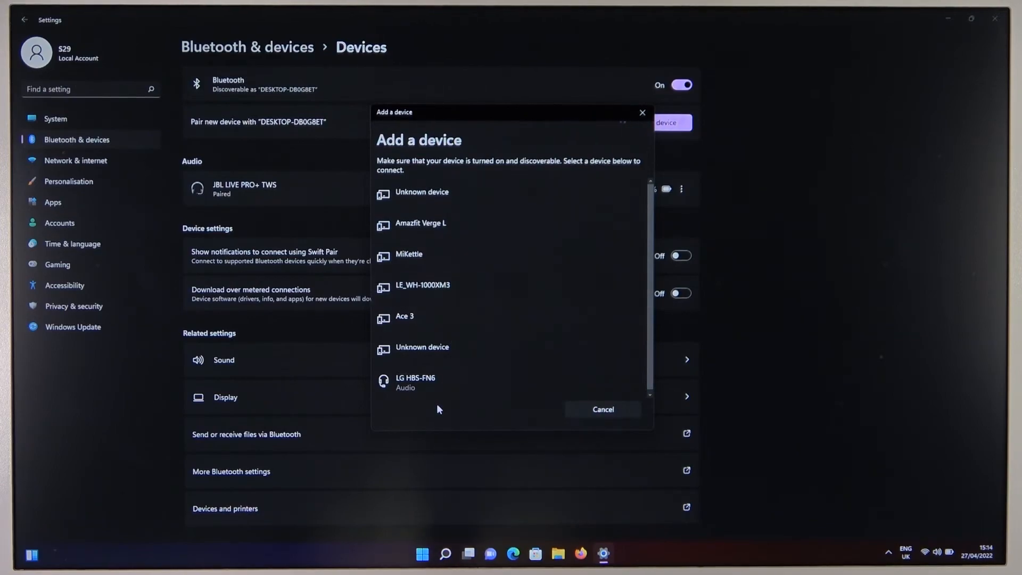
{"action": "left_click", "coordinate": [414, 382]}
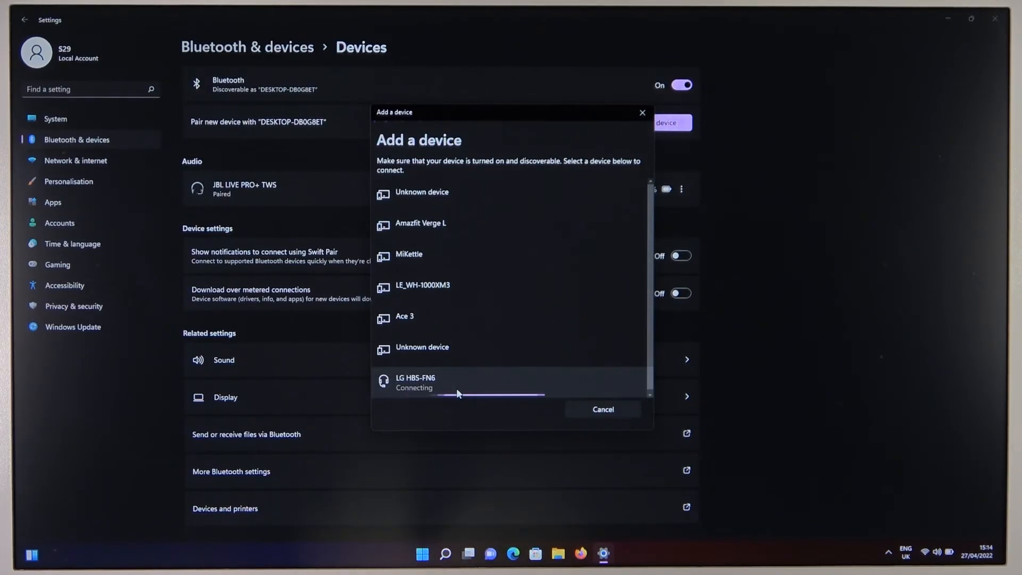